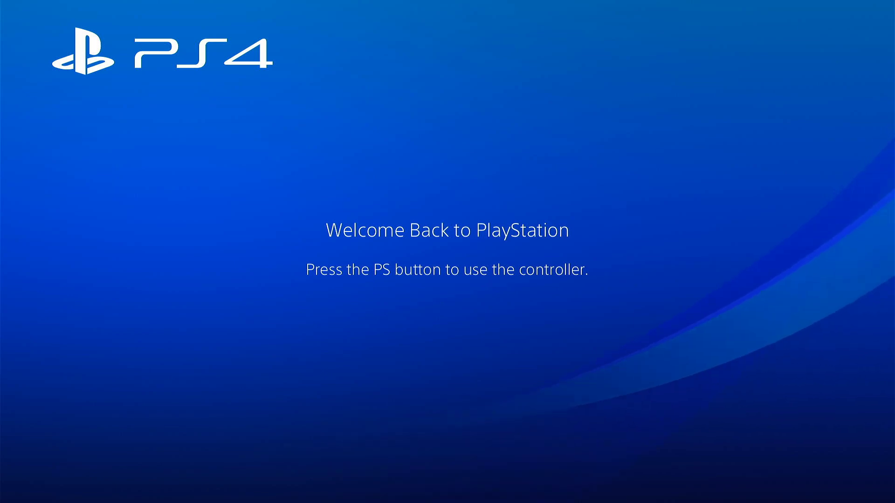
# Leave the welcome screen and reach the Network settings with internet connection enabled.
pyautogui.press('PS')
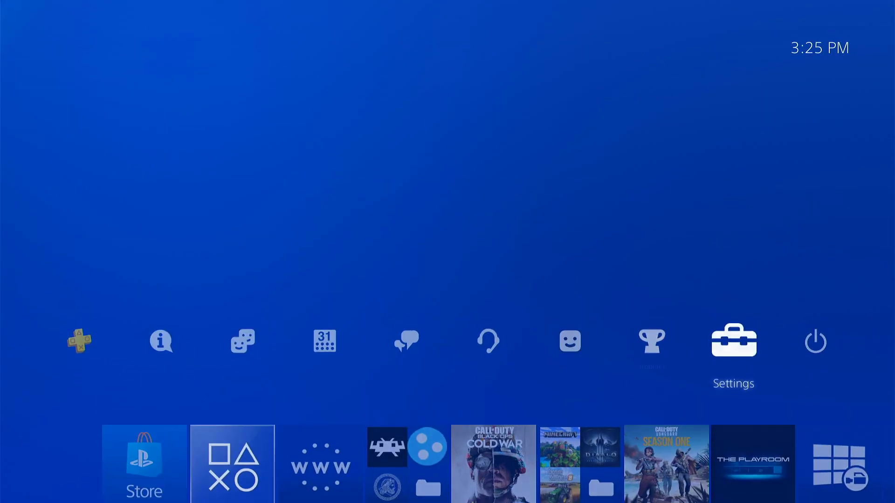
pyautogui.click(734, 341)
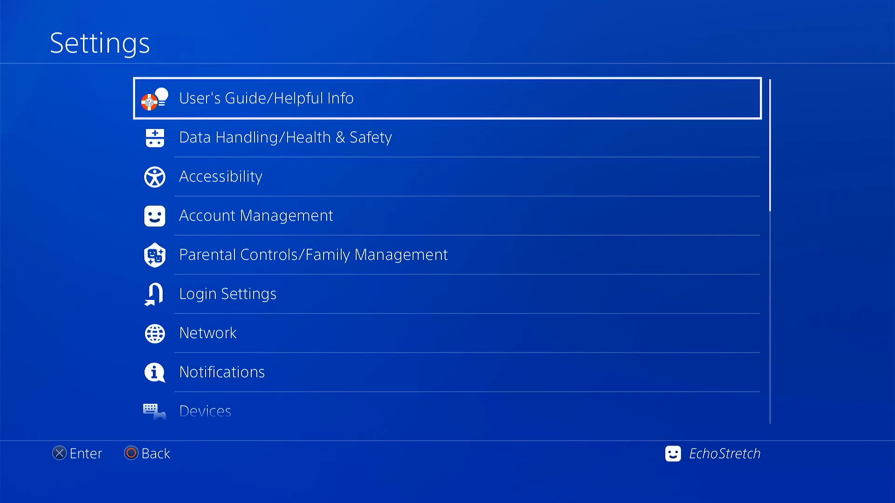
pyautogui.scroll(-3)
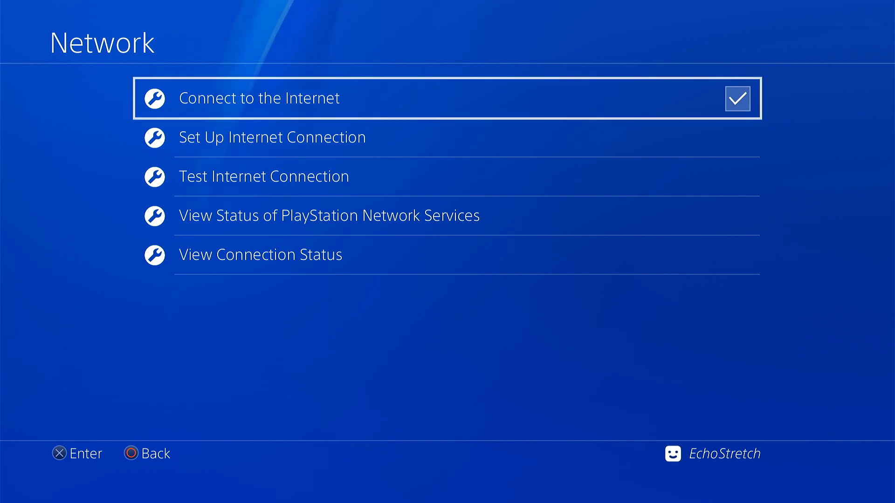
# Check the empty browsing history, then clear all stored website data and confirm.
pyautogui.press('Back')
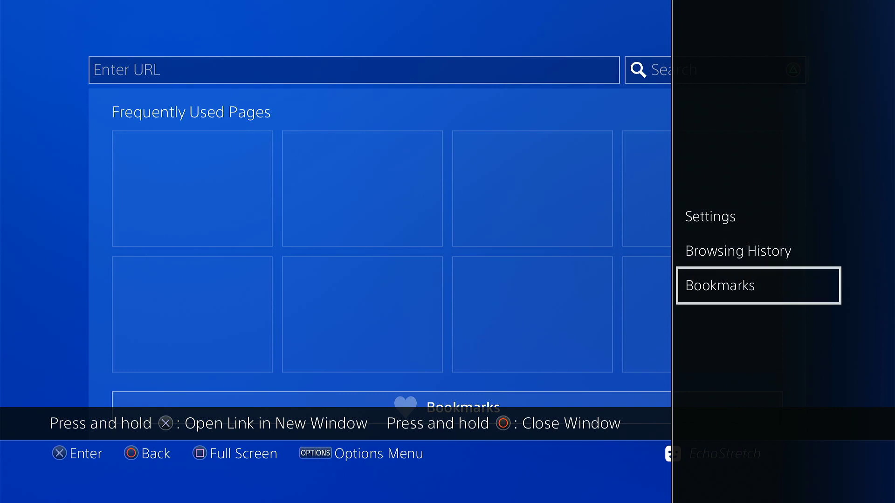
pyautogui.click(737, 251)
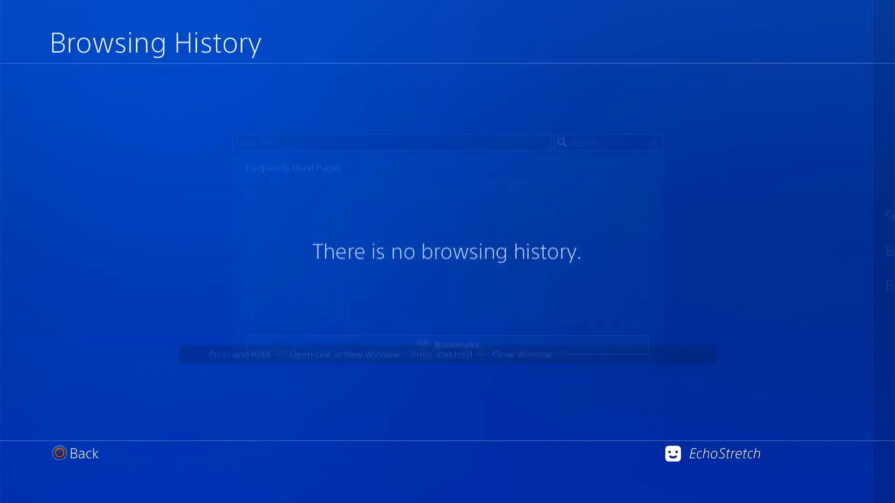
pyautogui.click(58, 454)
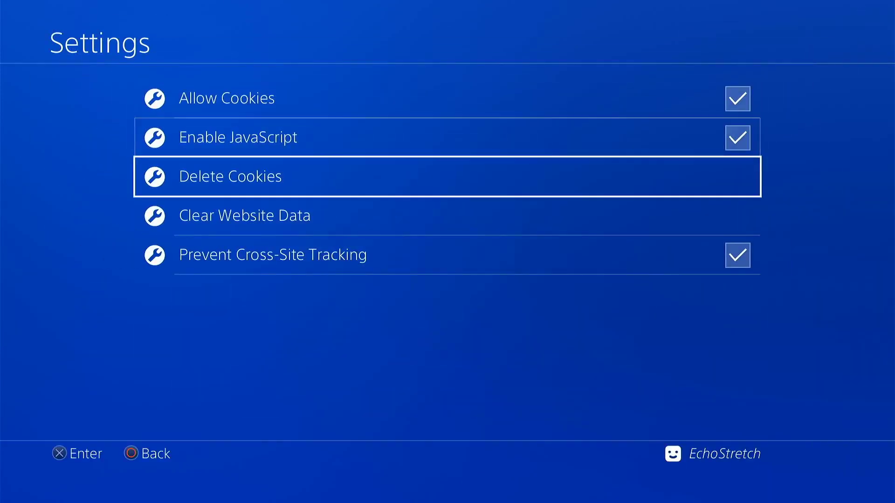
pyautogui.click(244, 215)
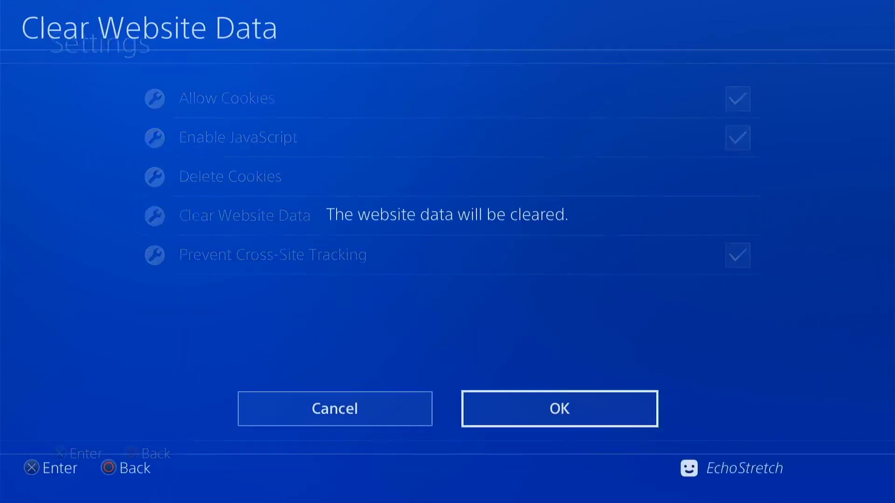
pyautogui.click(559, 408)
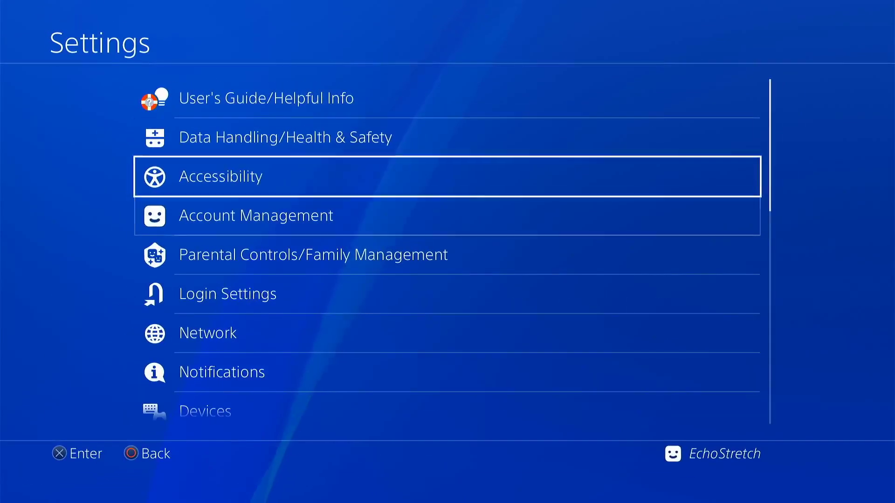
pyautogui.click(265, 98)
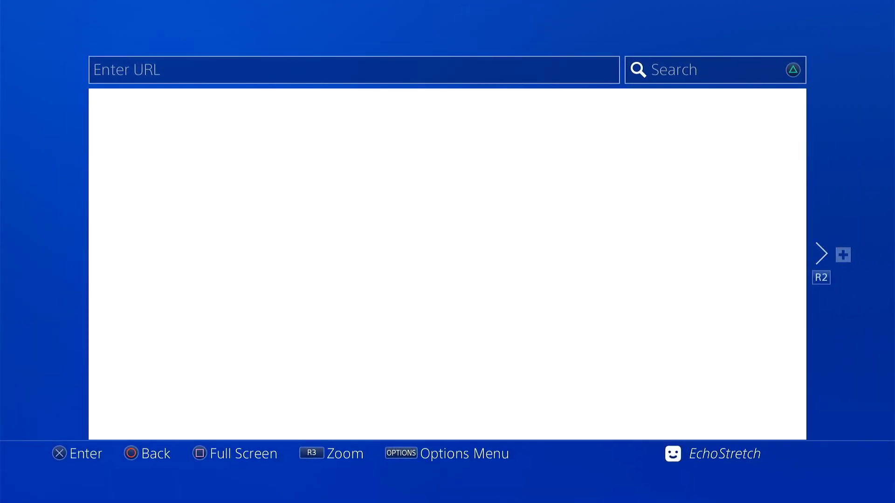
pyautogui.write('http://www.playstation.com/')
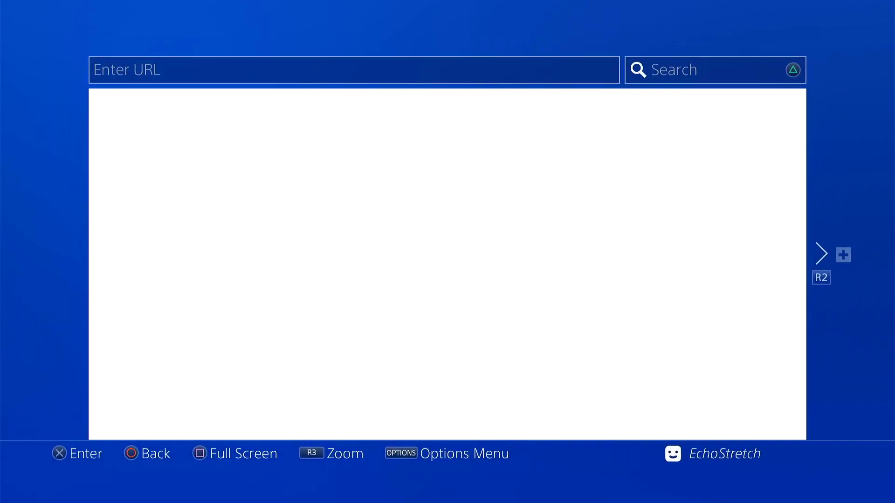
pyautogui.write('http://www.playstation.com/')
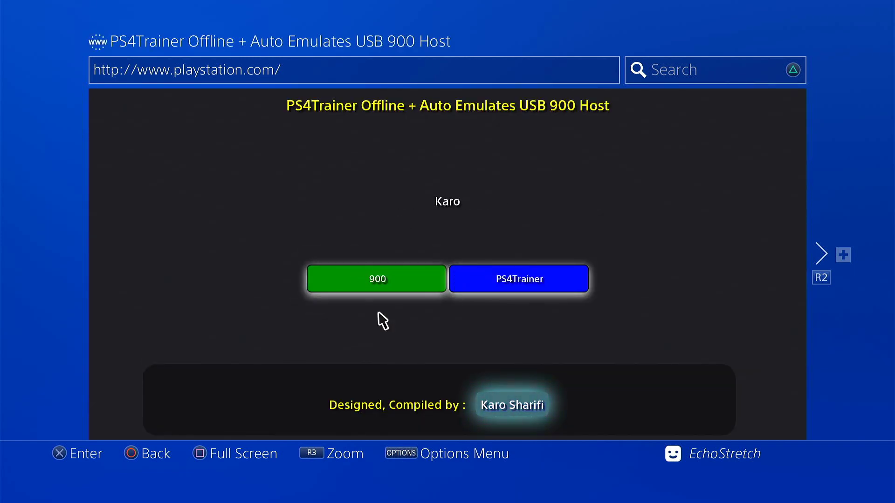
# Start the green 900 firmware exploit and wait for the Jailbreak Done message.
pyautogui.click(518, 279)
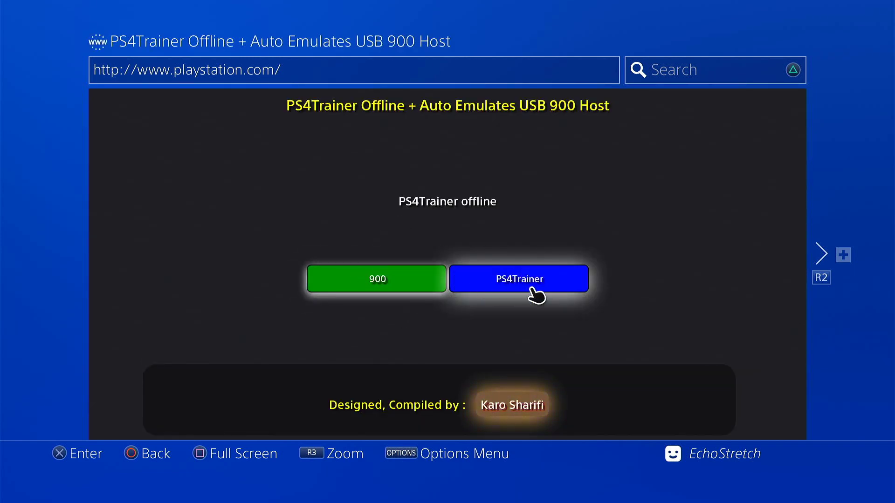
pyautogui.click(519, 279)
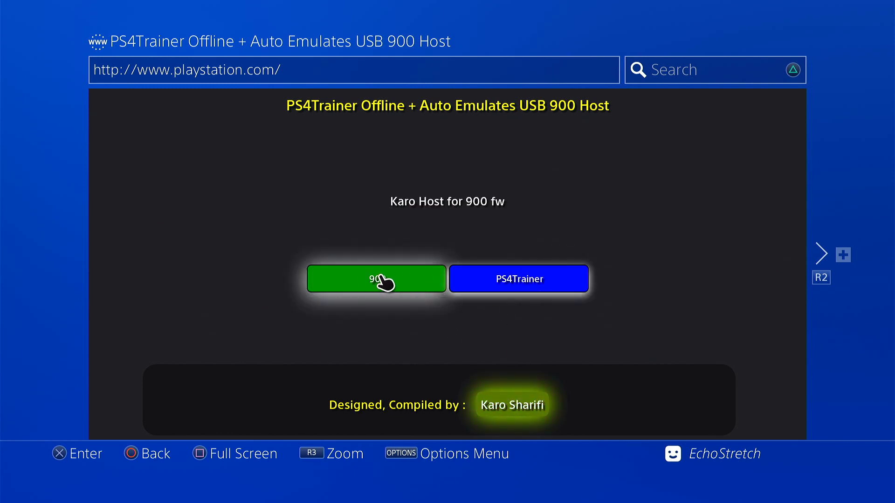
pyautogui.click(376, 279)
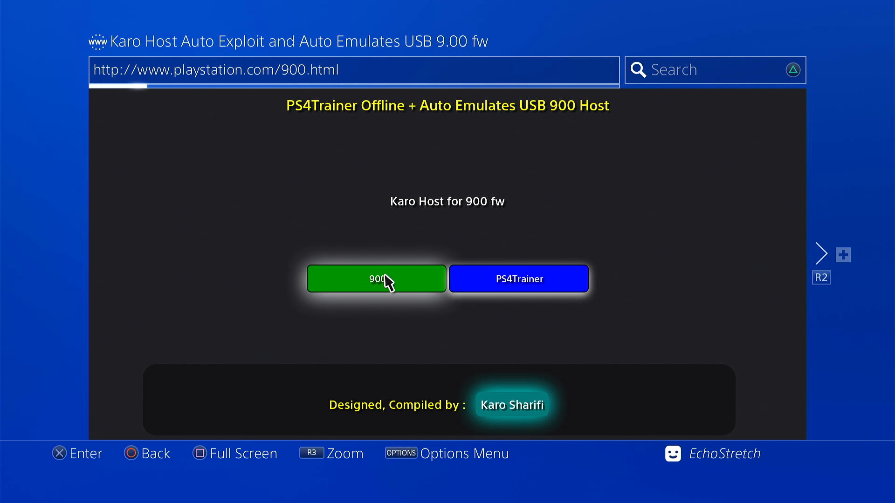
pyautogui.click(376, 279)
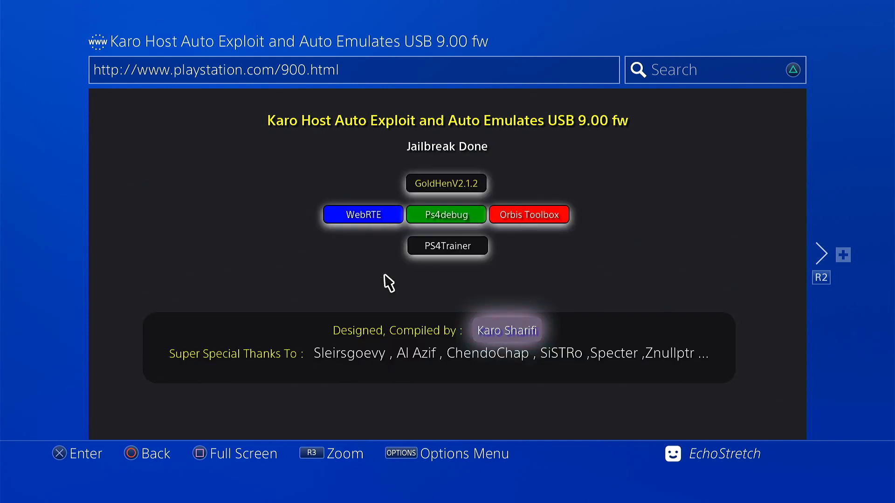
pyautogui.moveTo(490, 264)
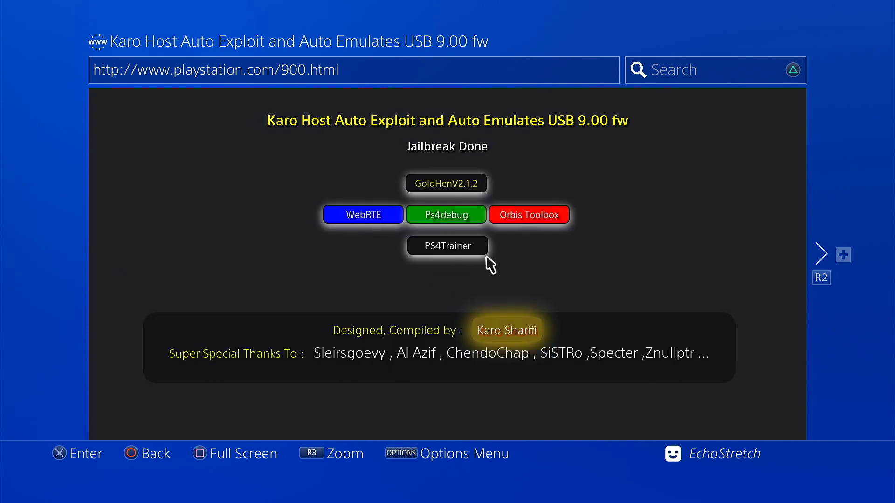
# Load the GoldHenV2.1.2 payload, then the WebRTE payload.
pyautogui.click(446, 183)
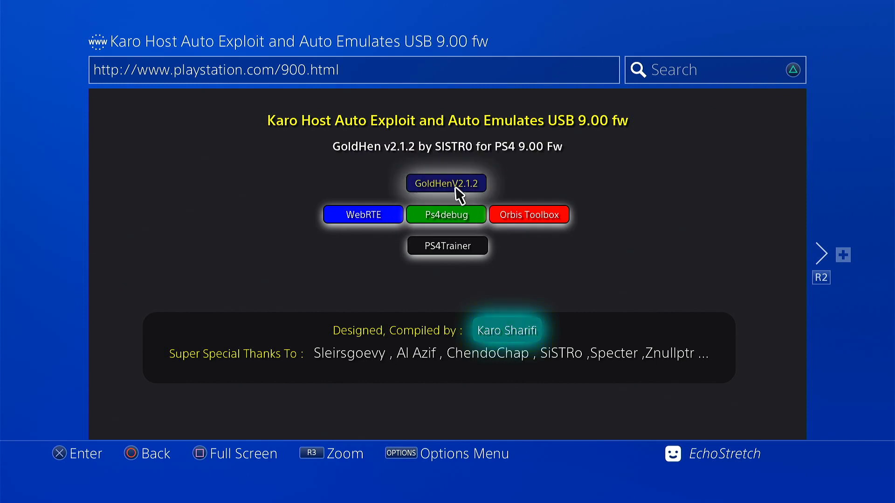
pyautogui.click(447, 183)
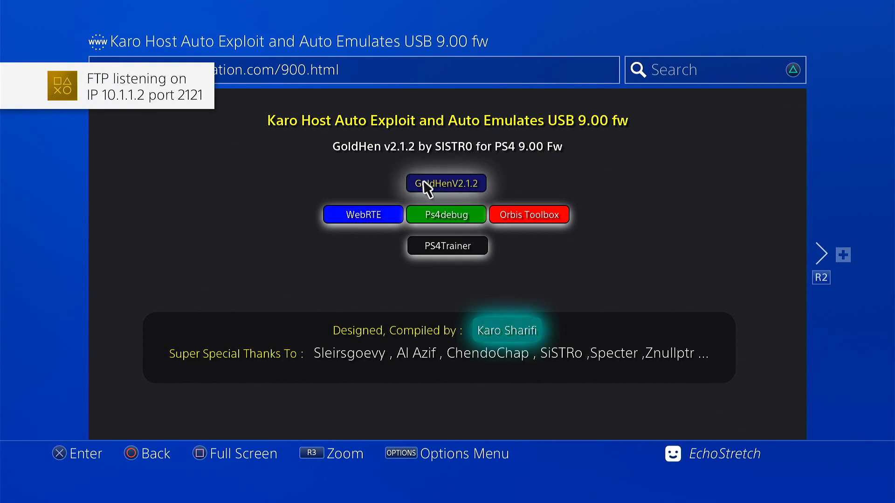
pyautogui.click(364, 215)
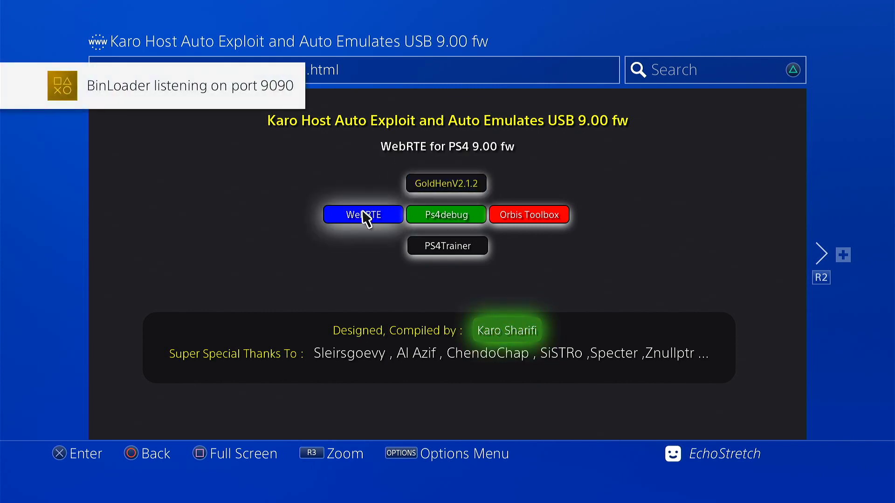
pyautogui.click(446, 214)
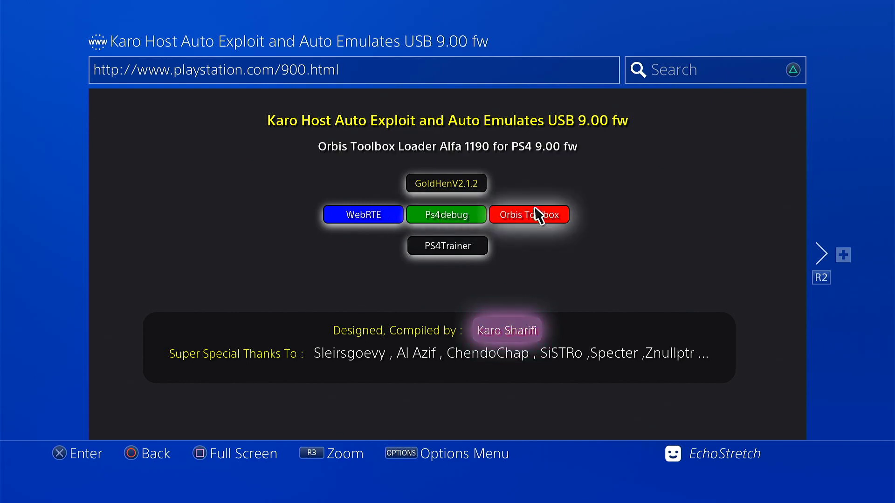
# Load the Orbis Toolbox payload and head to the PS4Trainer page.
pyautogui.click(528, 214)
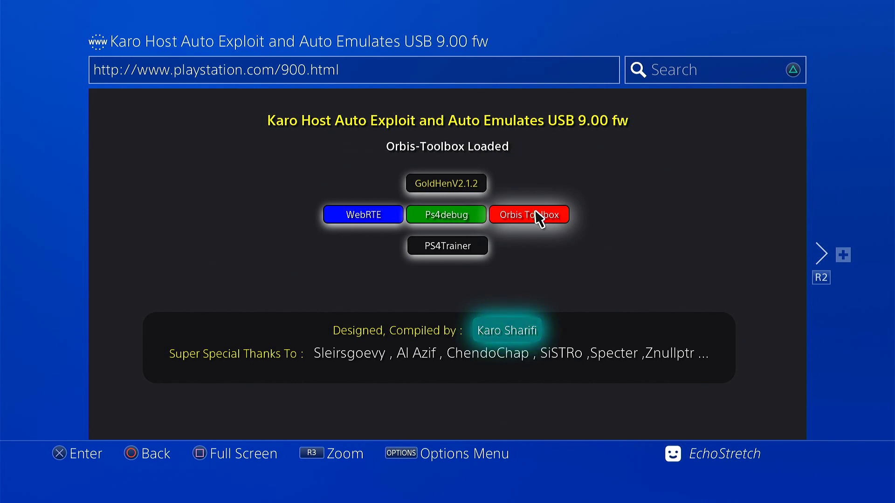
pyautogui.click(529, 214)
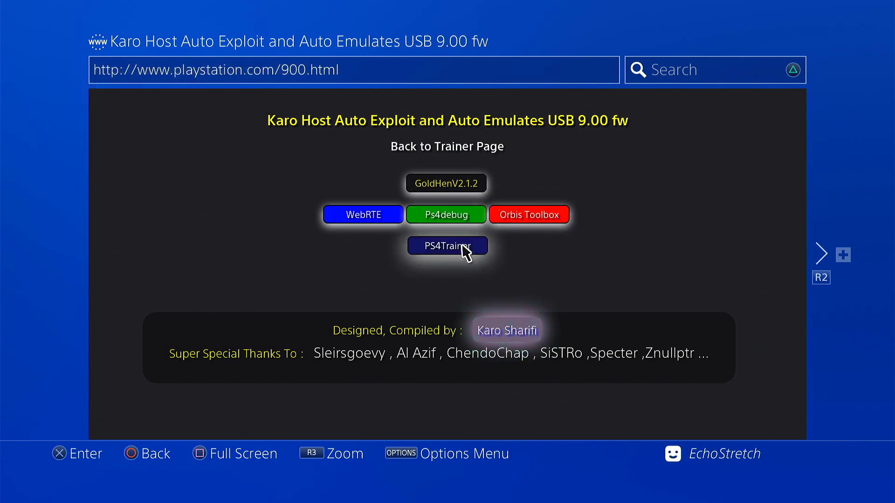
pyautogui.click(447, 246)
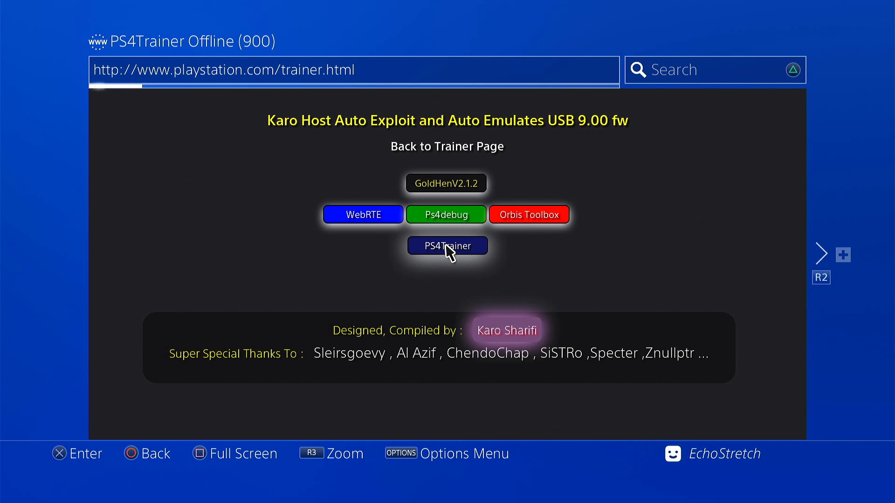
pyautogui.moveTo(507, 314)
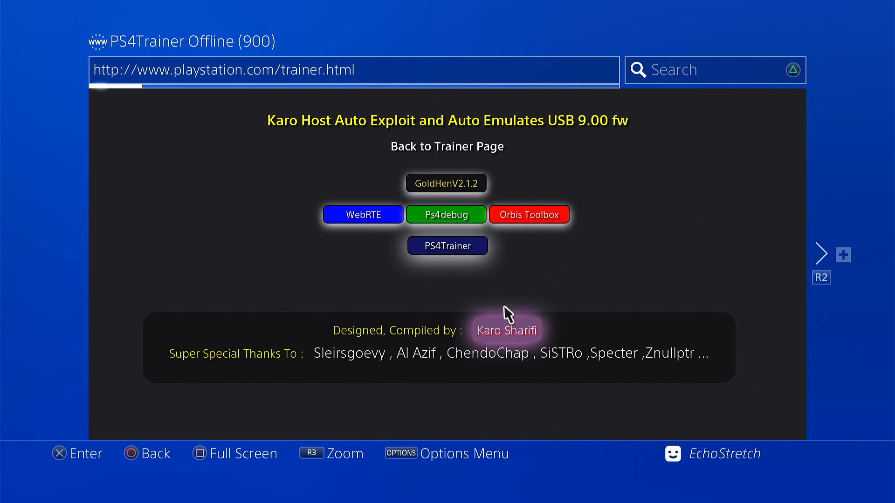
pyautogui.moveTo(438, 234)
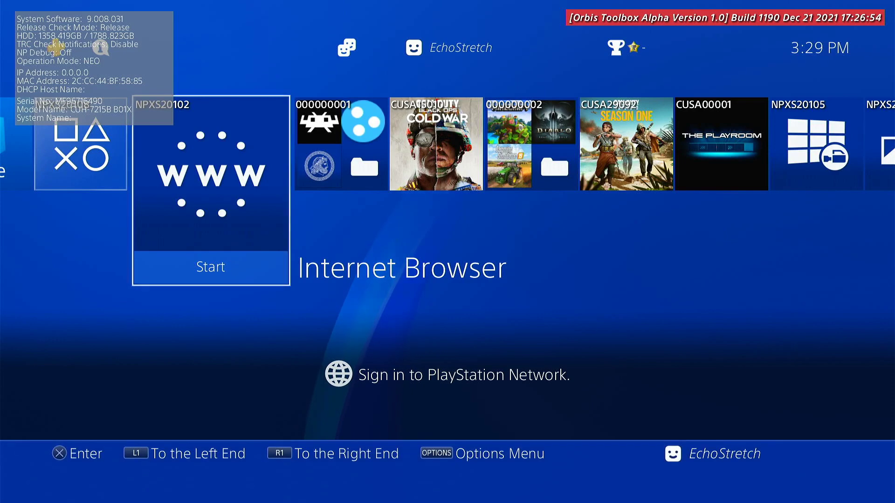
pyautogui.click(210, 266)
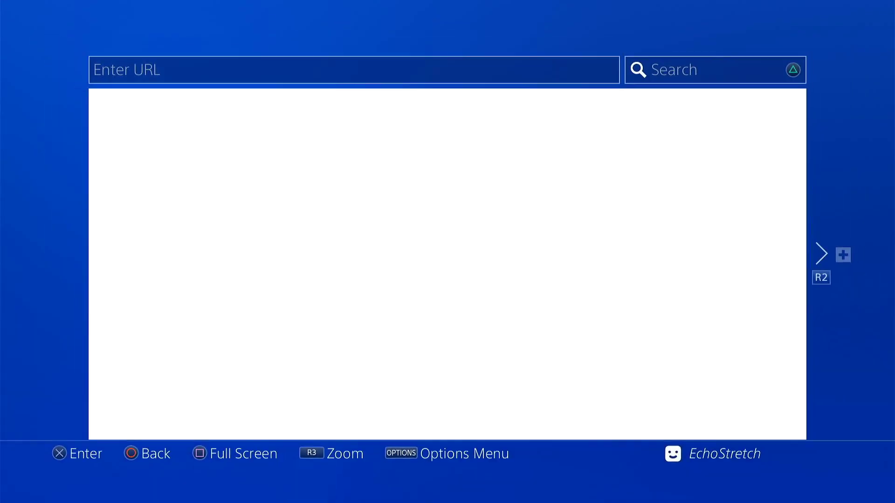
pyautogui.write('http://www.playstation.com/trainer.html')
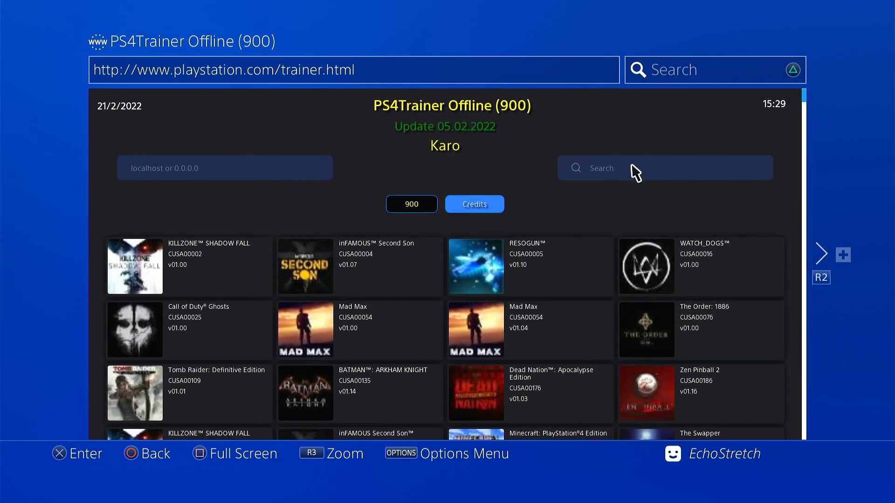
pyautogui.scroll(-3)
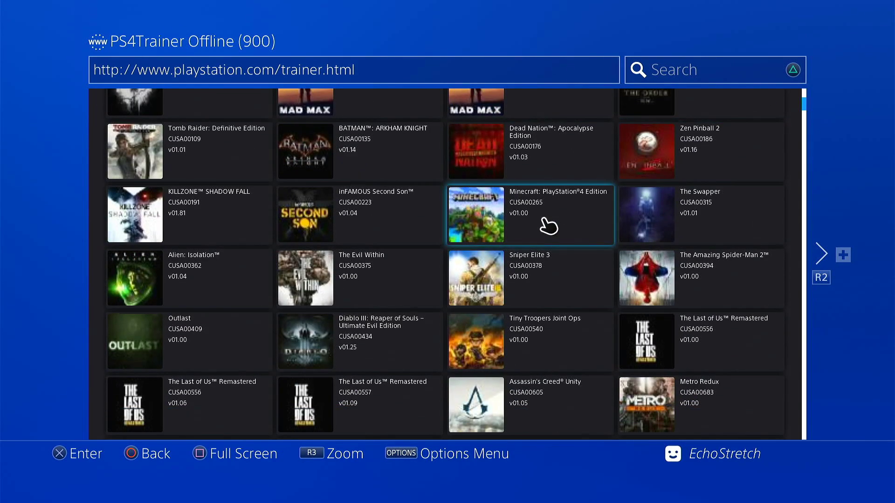
pyautogui.scroll(-3)
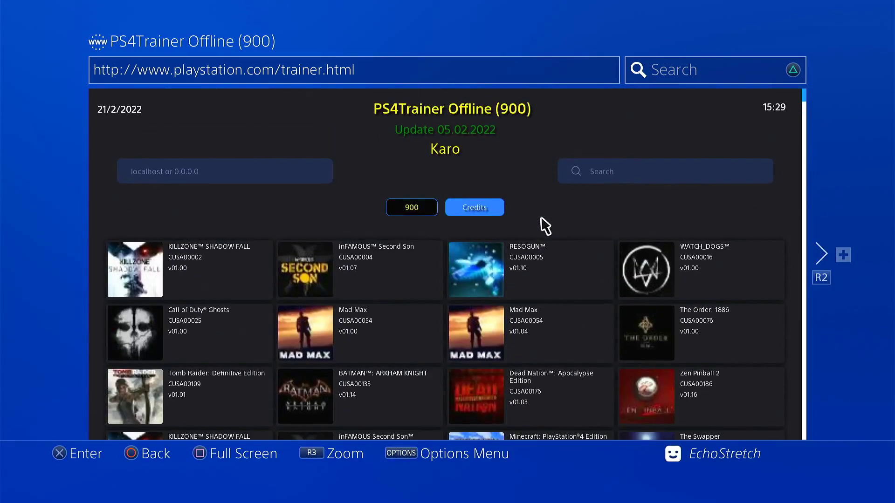
pyautogui.moveTo(491, 175)
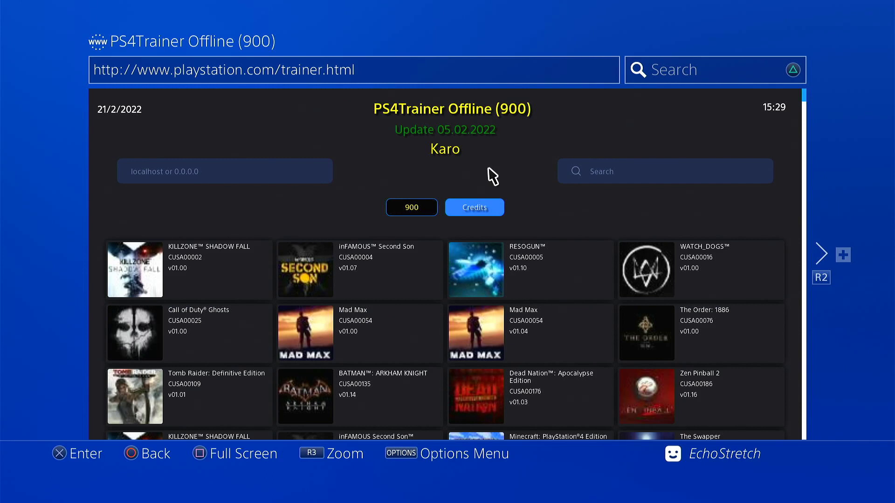